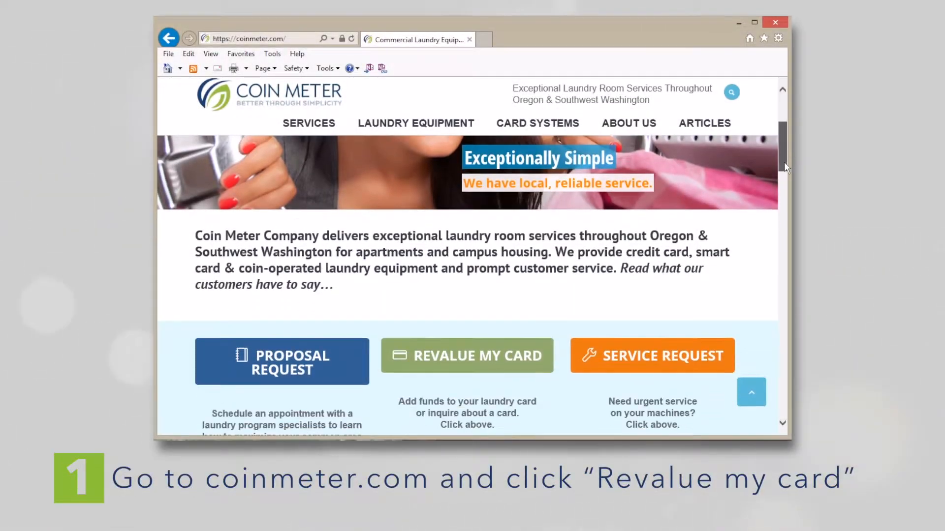
Go from coinmeter.com to the RevalueMyCard laundry card sign-in page
{"action": "left_click", "coordinate": [467, 356]}
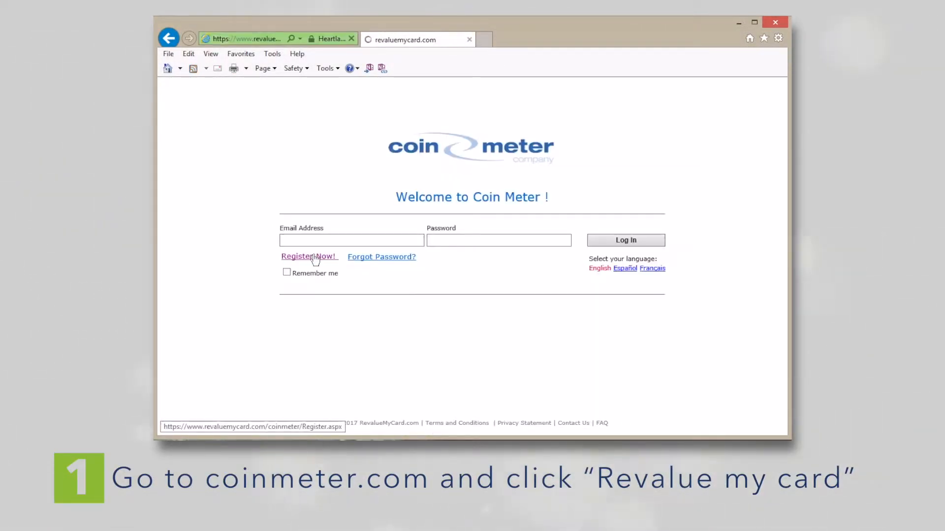
{"action": "left_click", "coordinate": [308, 256]}
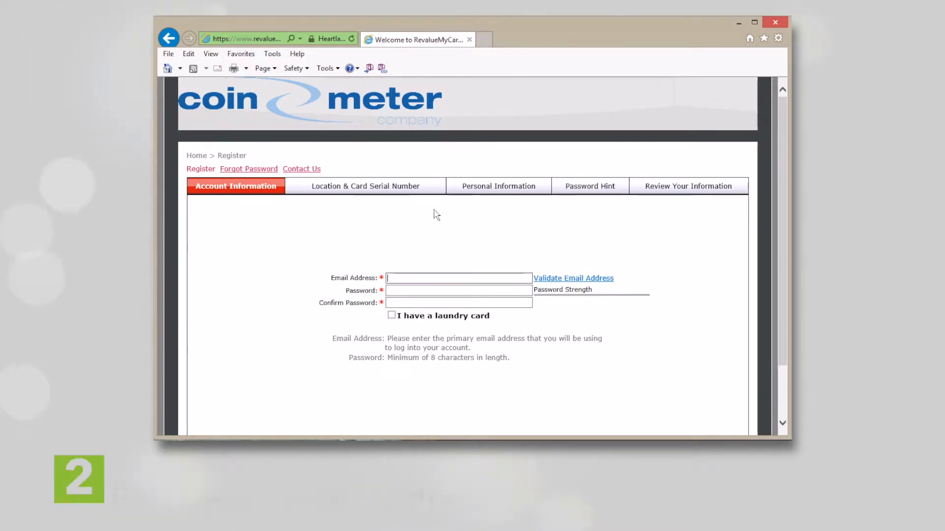
{"action": "type", "text": "serv"}
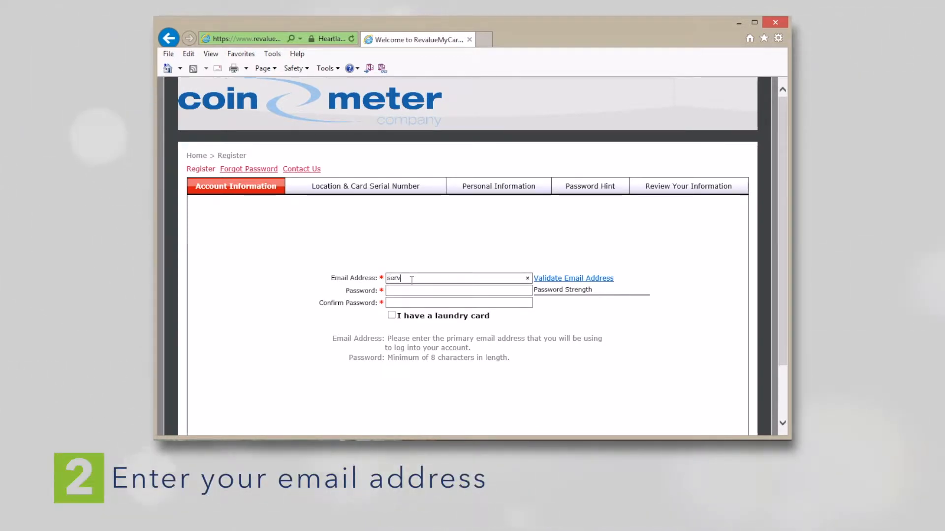
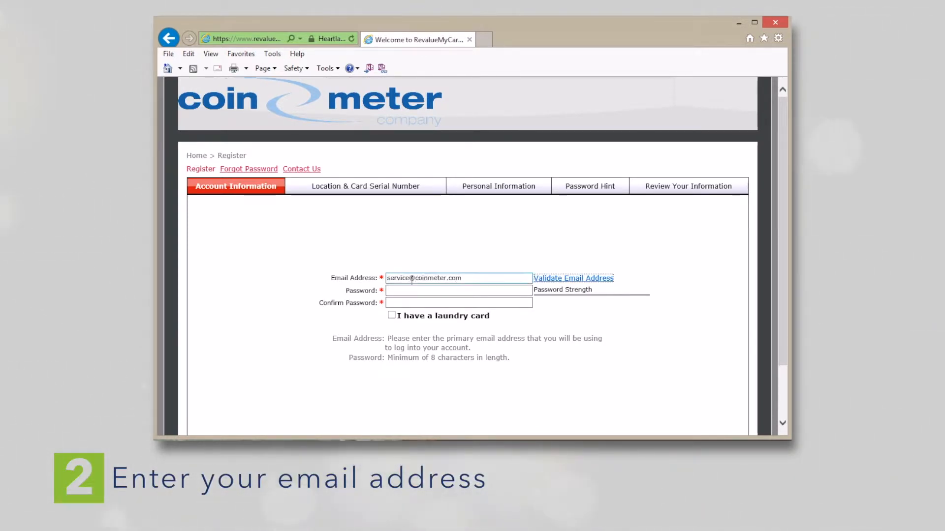
{"action": "left_click", "coordinate": [571, 279]}
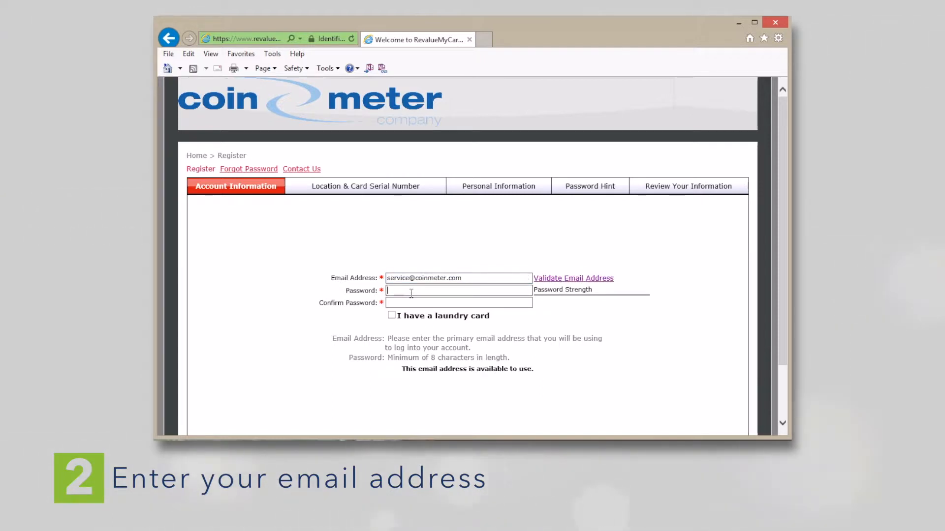
{"action": "type", "text": "password"}
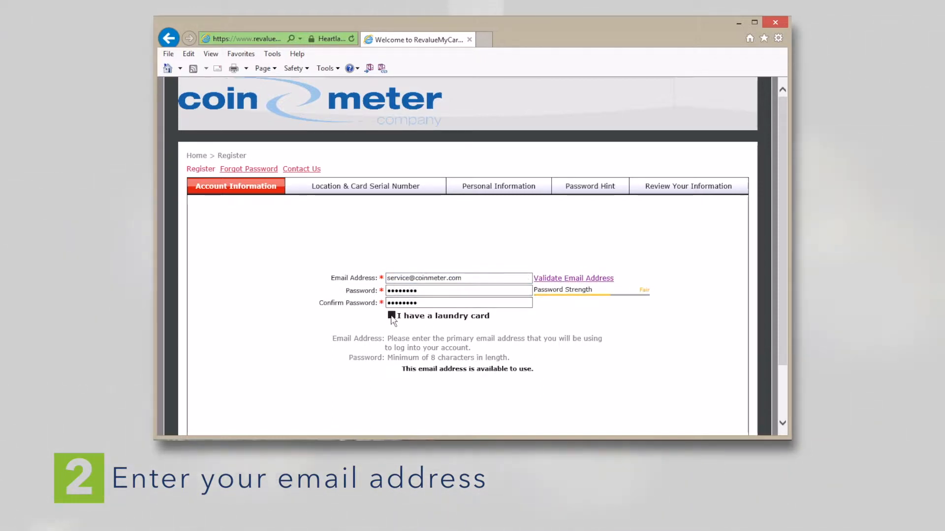
{"action": "left_click", "coordinate": [391, 316]}
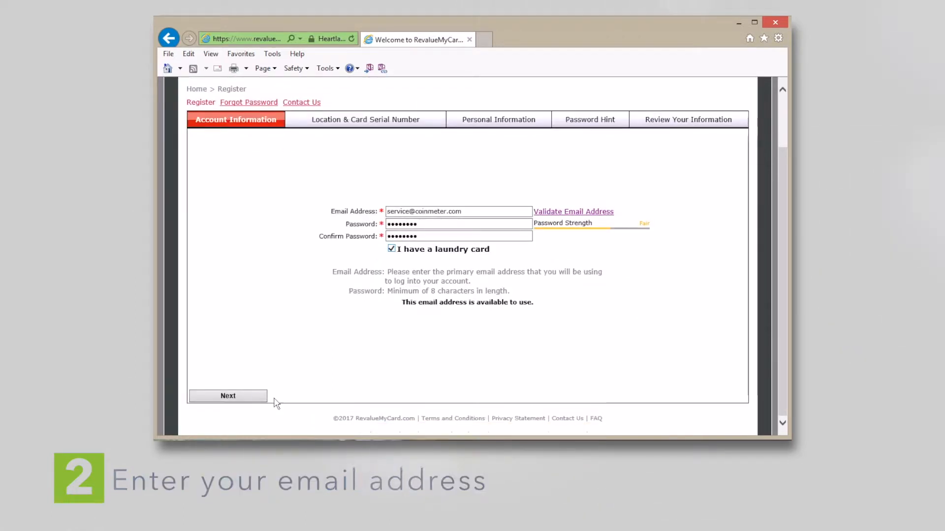
Continue to the location step and choose Crown Royal - 425719 as the Location ID
{"action": "left_click", "coordinate": [227, 395]}
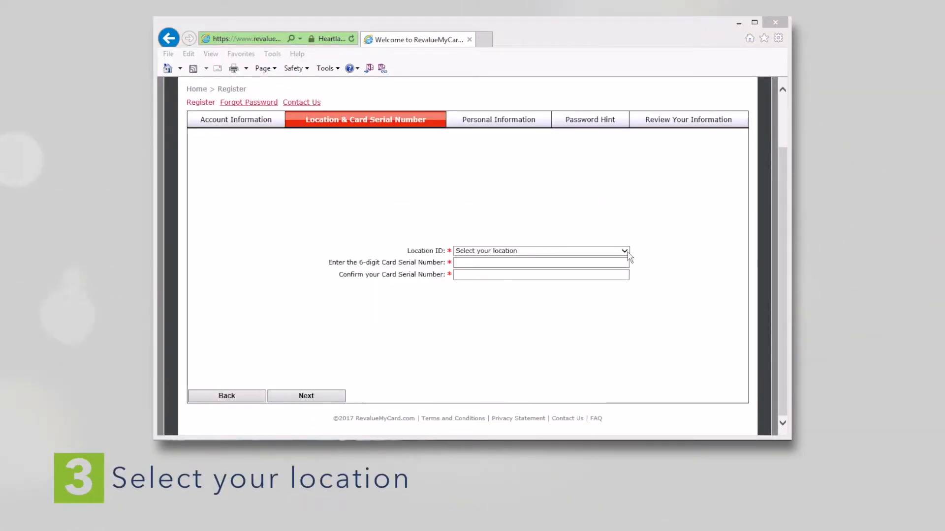
{"action": "left_click", "coordinate": [625, 251]}
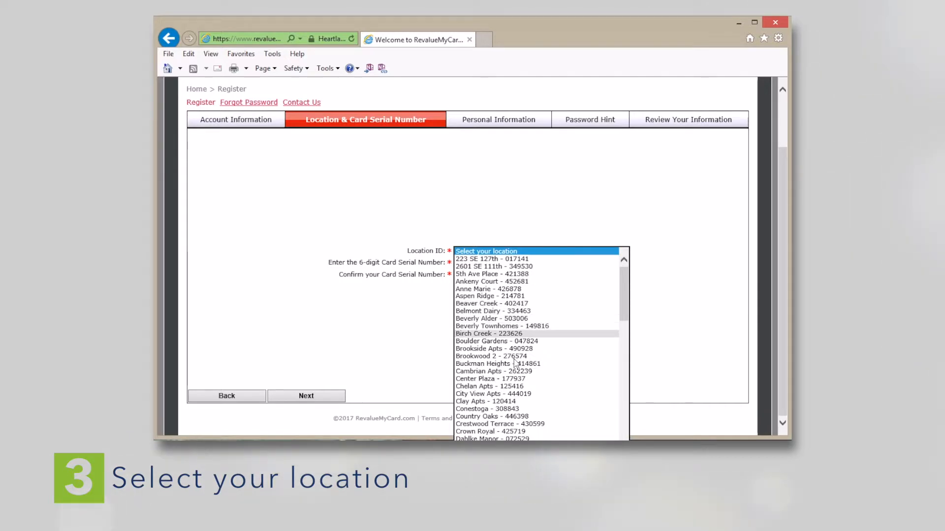
{"action": "mouse_move", "coordinate": [488, 434]}
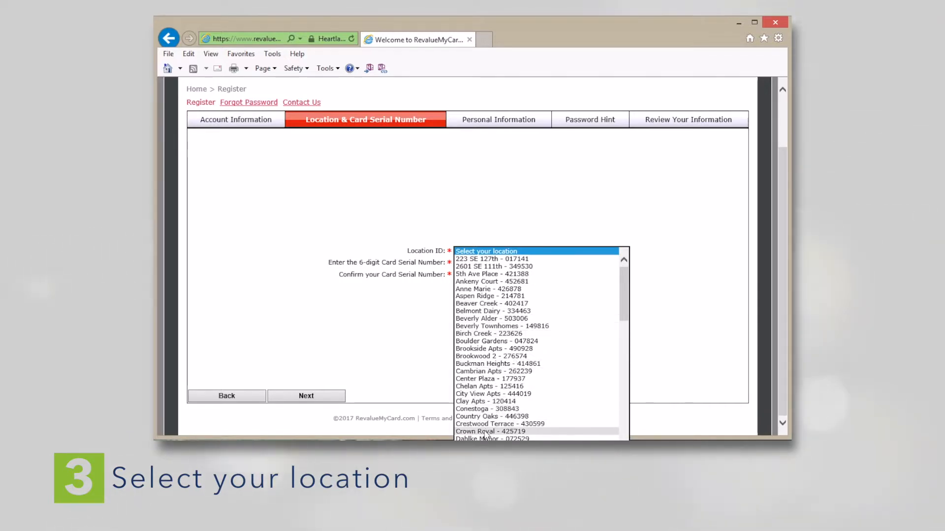
{"action": "left_click", "coordinate": [490, 431]}
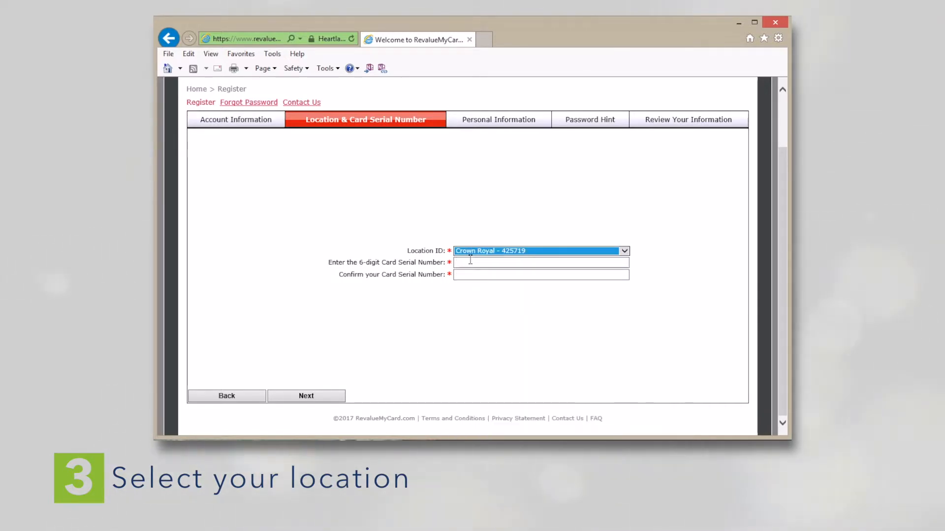
{"action": "left_click", "coordinate": [539, 262]}
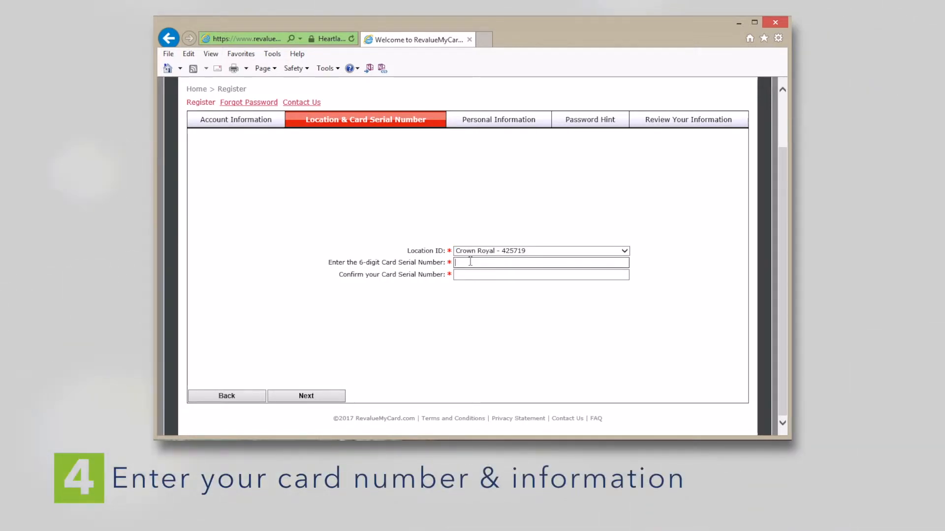
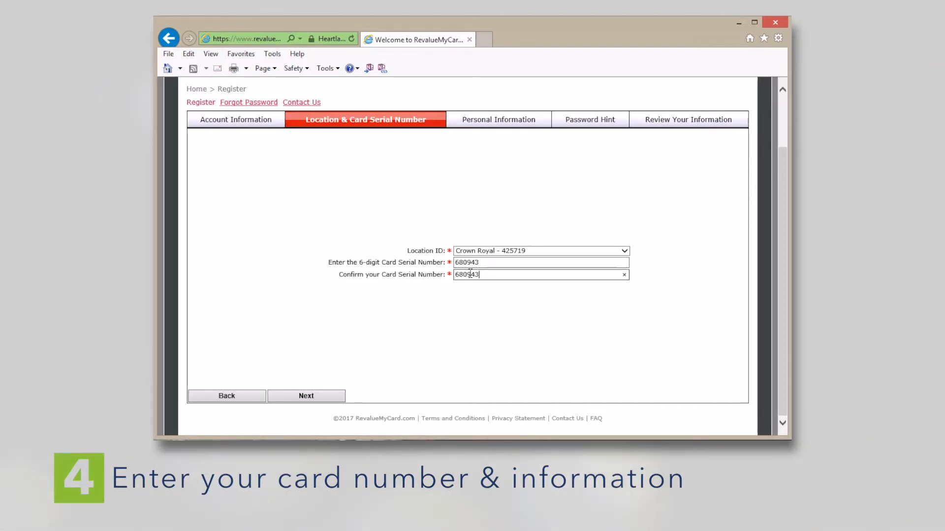
Fill the personal details for Test Card in Portland, Oregon and the three security questions with answers
{"action": "left_click", "coordinate": [305, 395]}
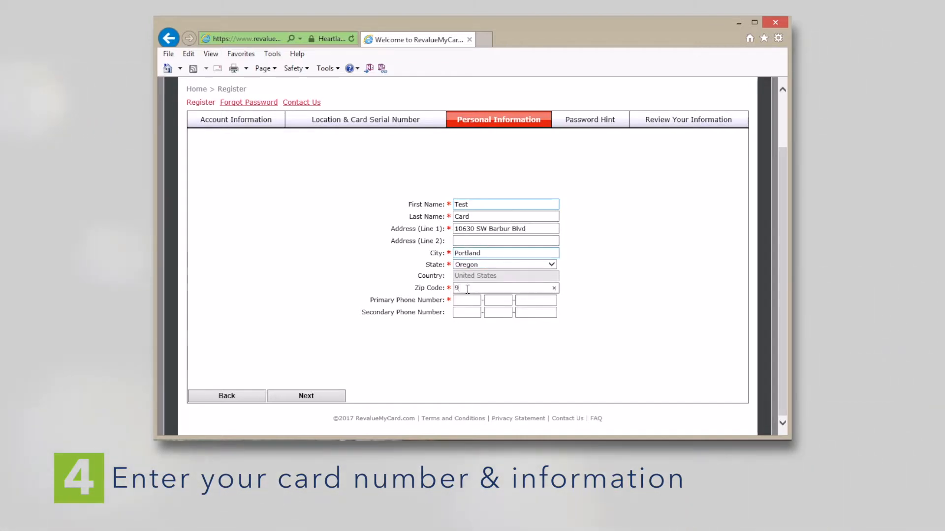
{"action": "left_click", "coordinate": [305, 395]}
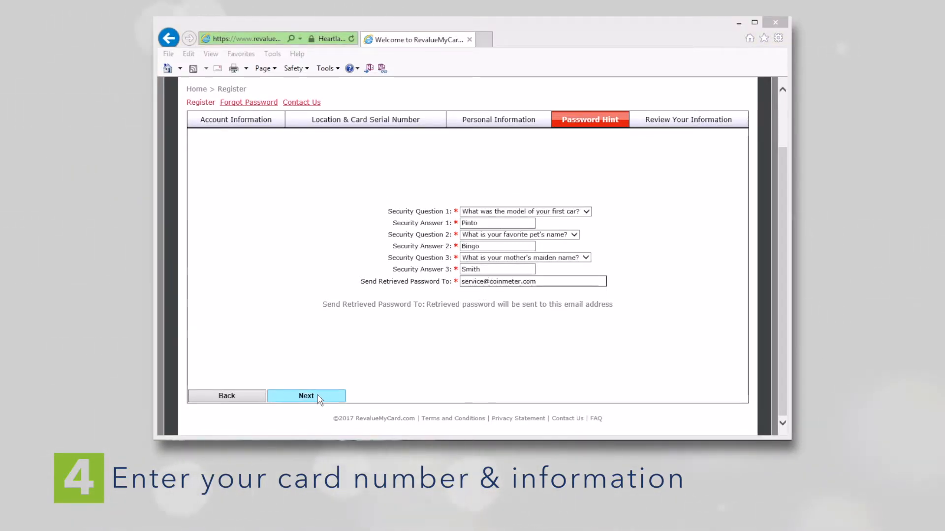
Review the registration summary and submit the new account with Register
{"action": "left_click", "coordinate": [305, 395]}
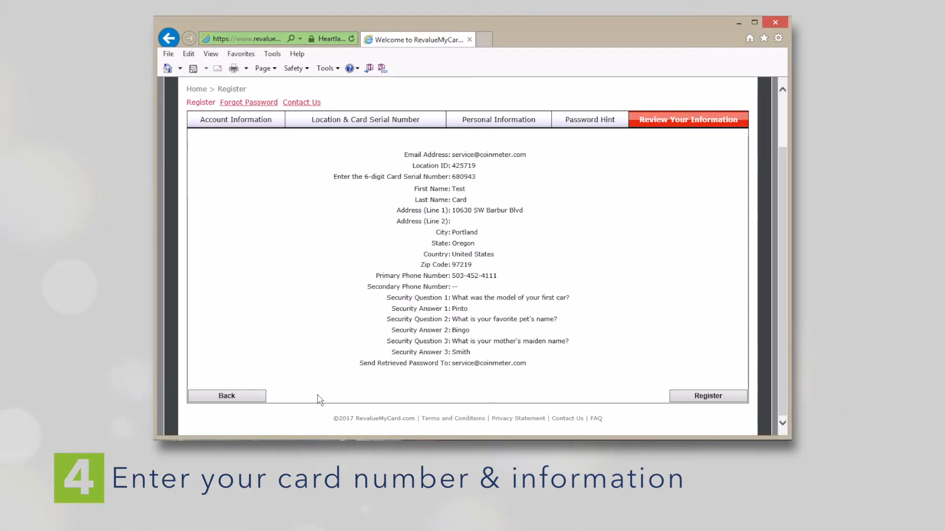
{"action": "mouse_move", "coordinate": [428, 243]}
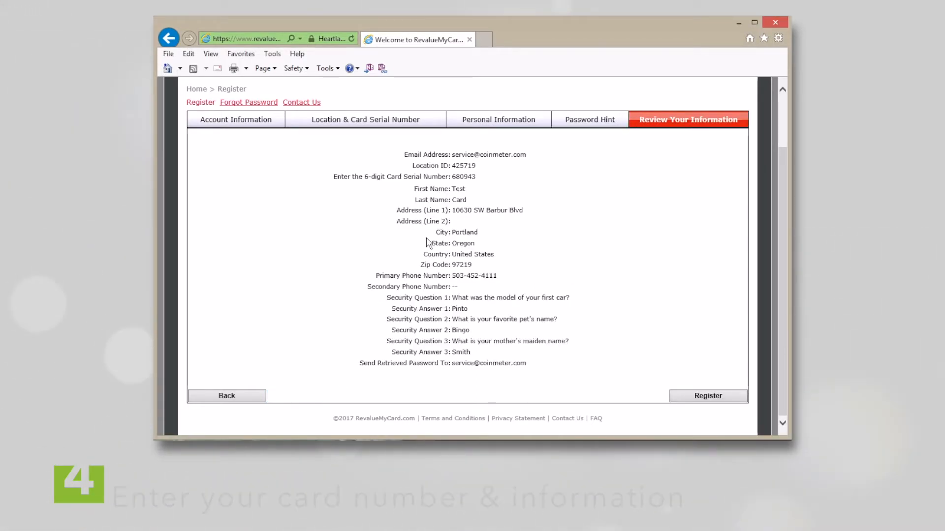
{"action": "mouse_move", "coordinate": [567, 384]}
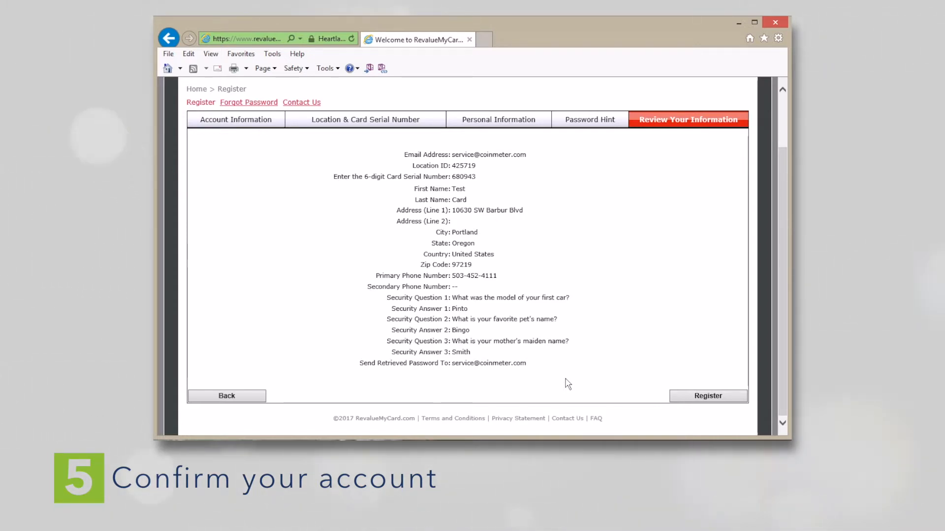
{"action": "left_click", "coordinate": [708, 396]}
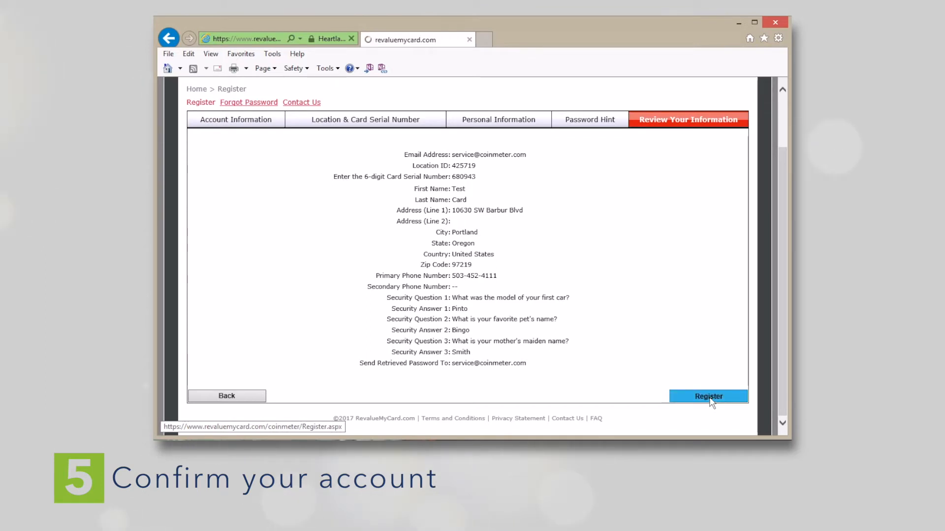
{"action": "left_click", "coordinate": [707, 397]}
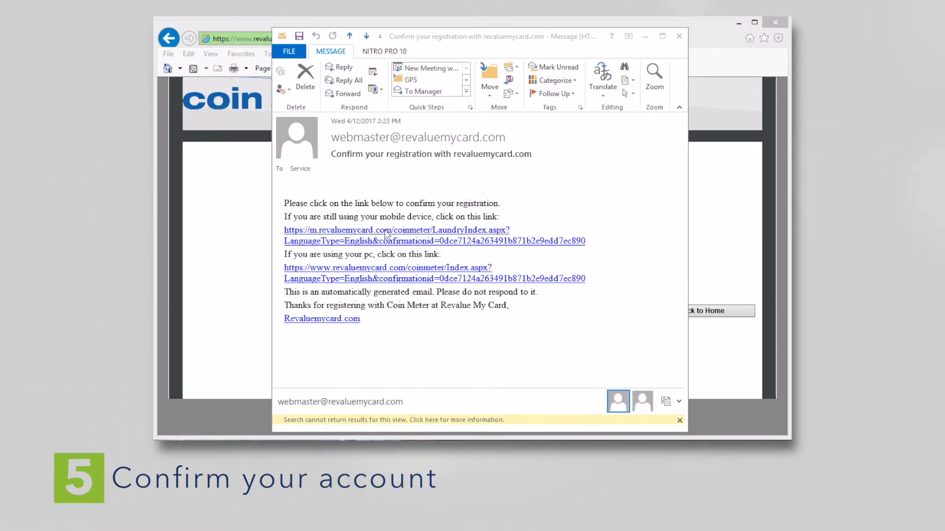
Activate the account via the emailed confirmation link, acknowledge it, and log in to the dashboard
{"action": "left_click", "coordinate": [387, 267]}
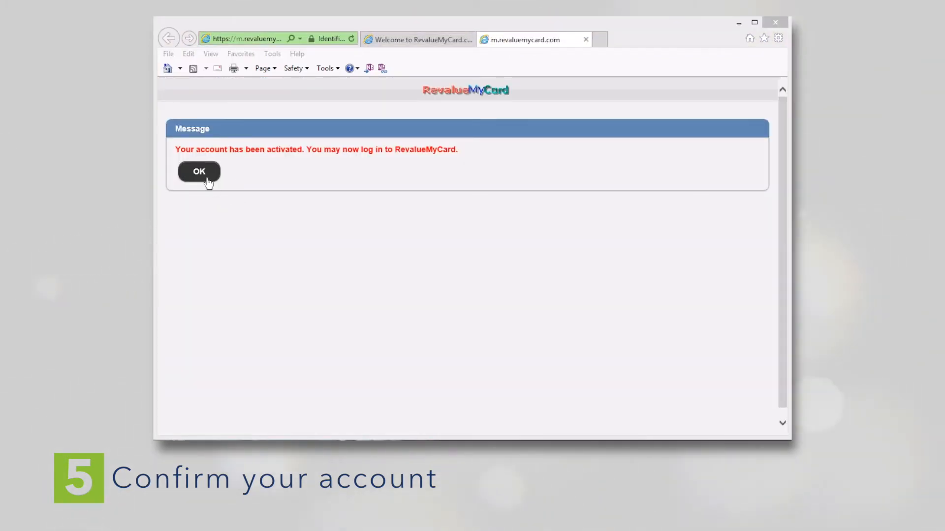
{"action": "left_click", "coordinate": [198, 172]}
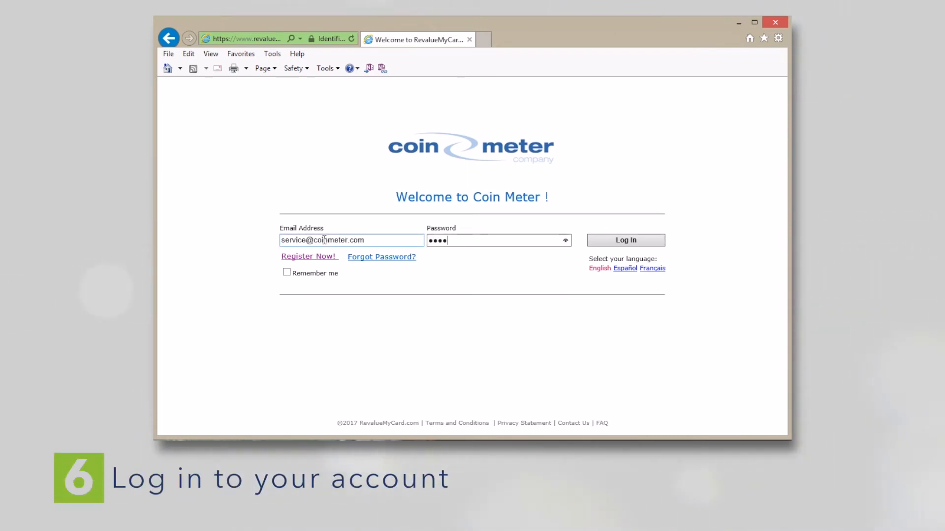
{"action": "left_click", "coordinate": [626, 240]}
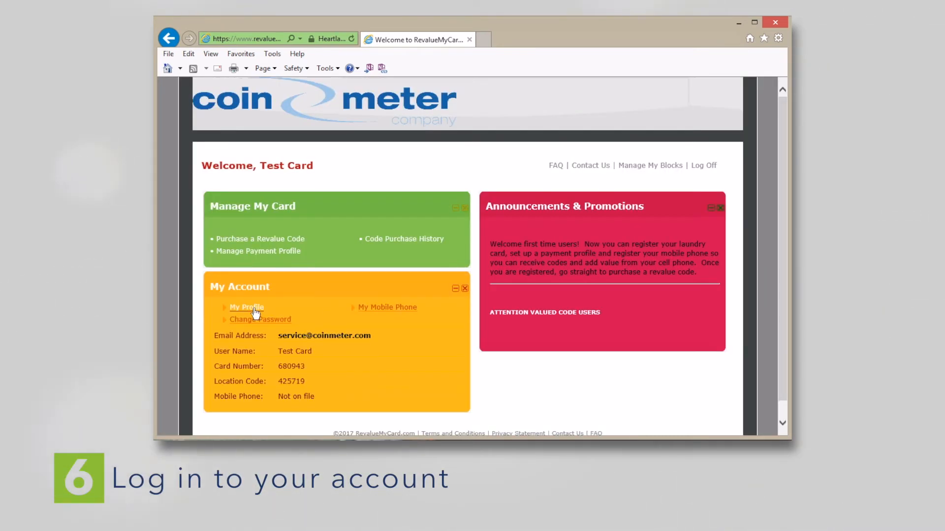
Open My Profile from the dashboard and display the laundry Location list
{"action": "left_click", "coordinate": [246, 307]}
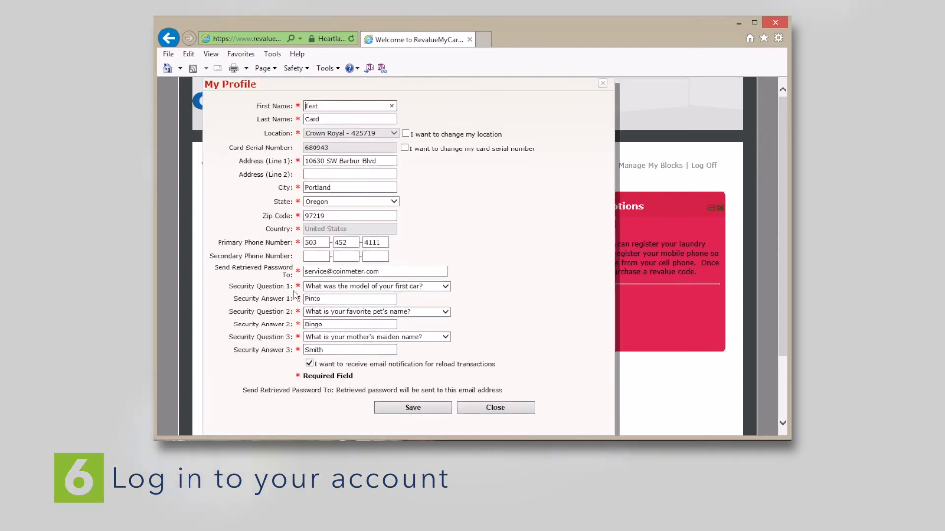
{"action": "mouse_move", "coordinate": [403, 135]}
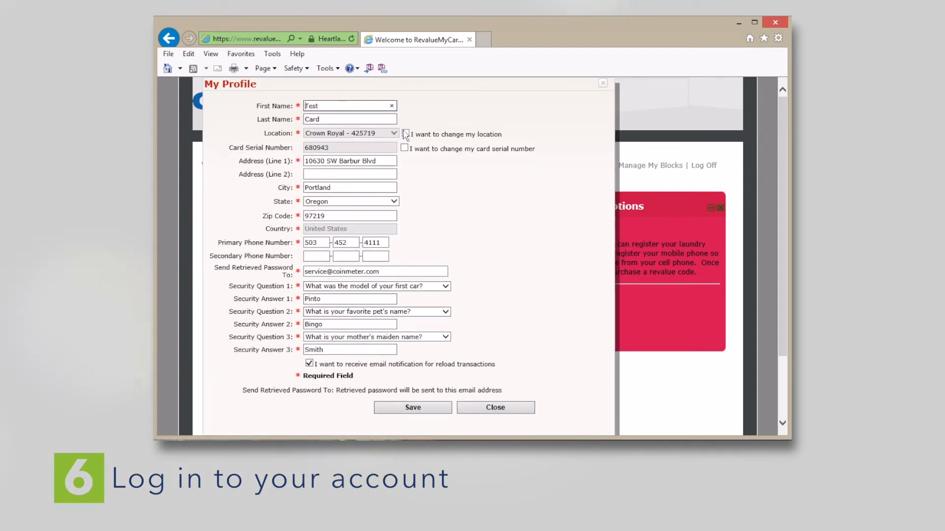
{"action": "left_click", "coordinate": [395, 132]}
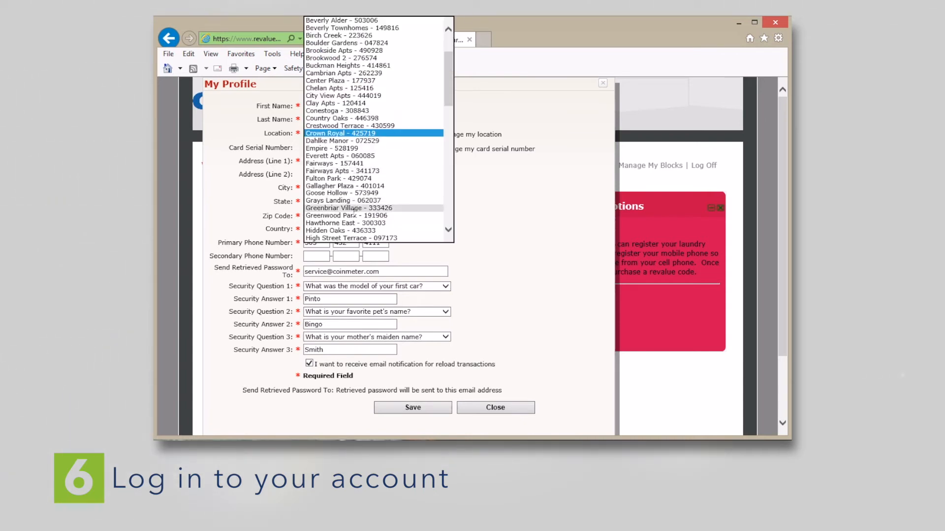